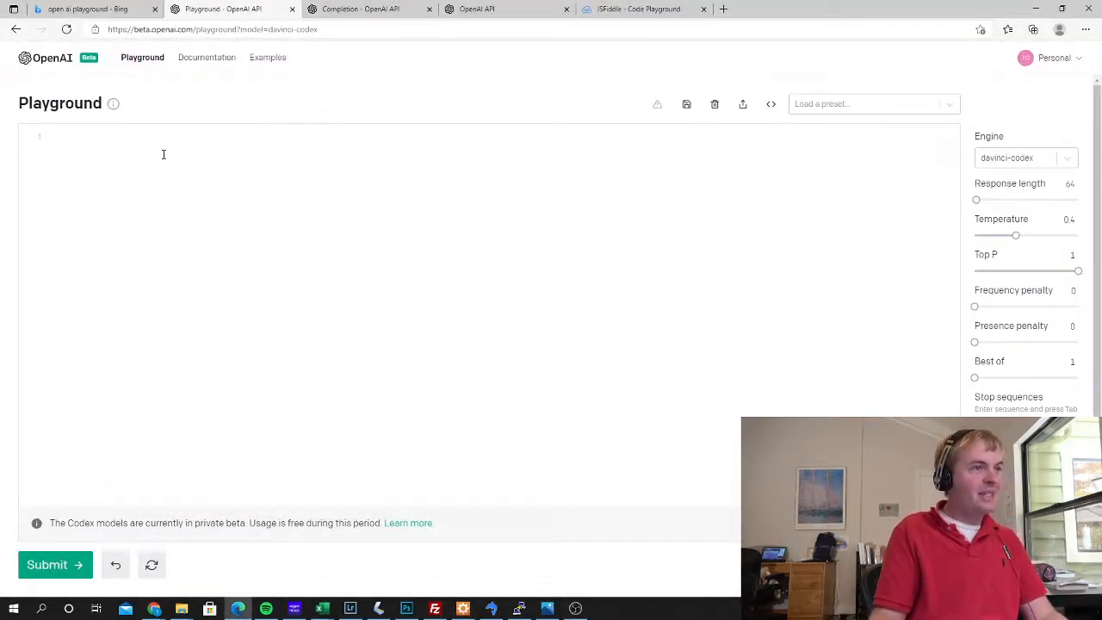
Write the comment "#Translate this code from Python to Javascript" and begin the "#Python Version" heading
type("#")
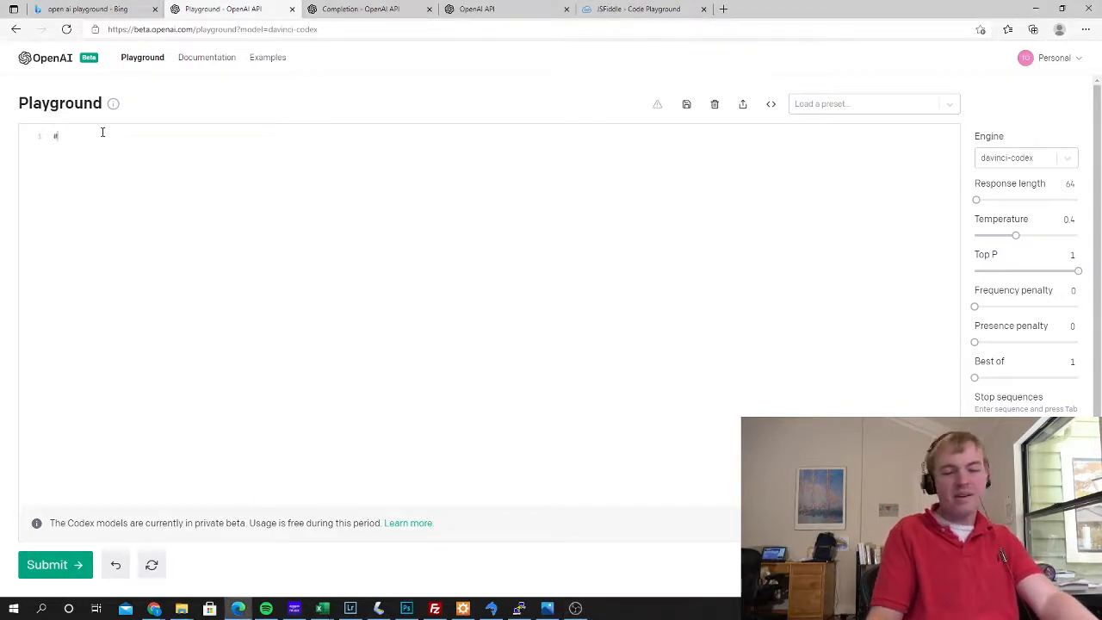
type("Translate this")
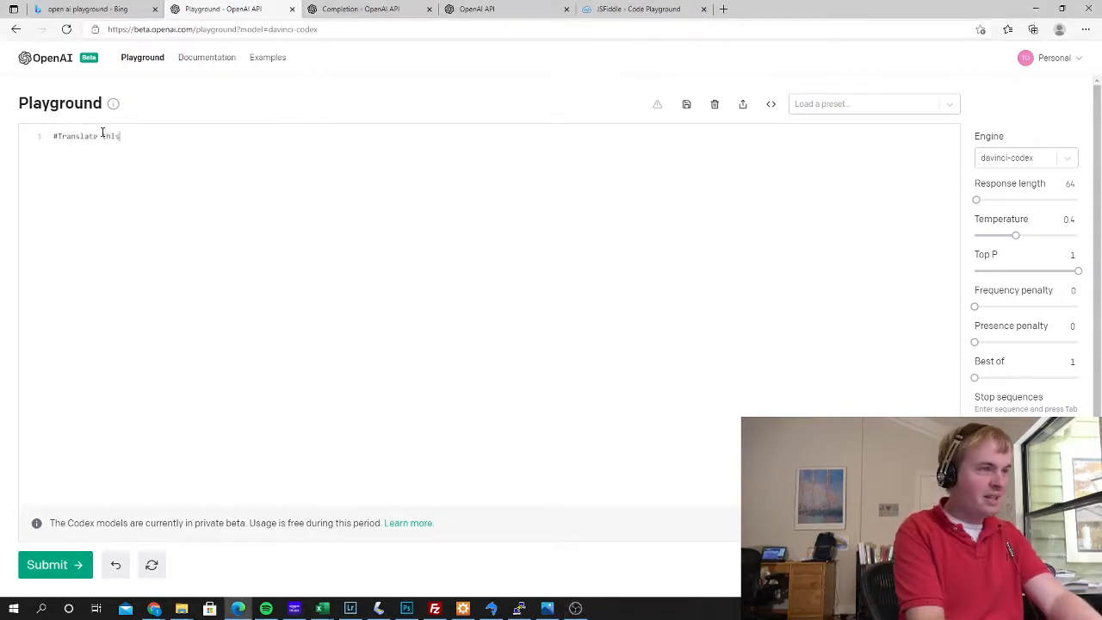
type("c")
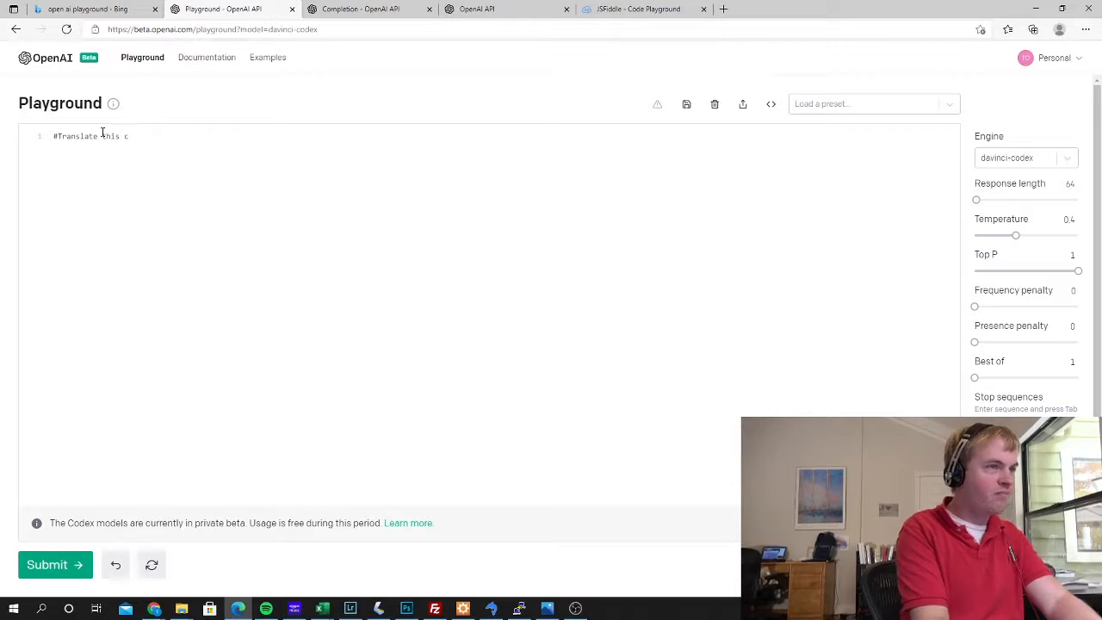
type("code from Python to J")
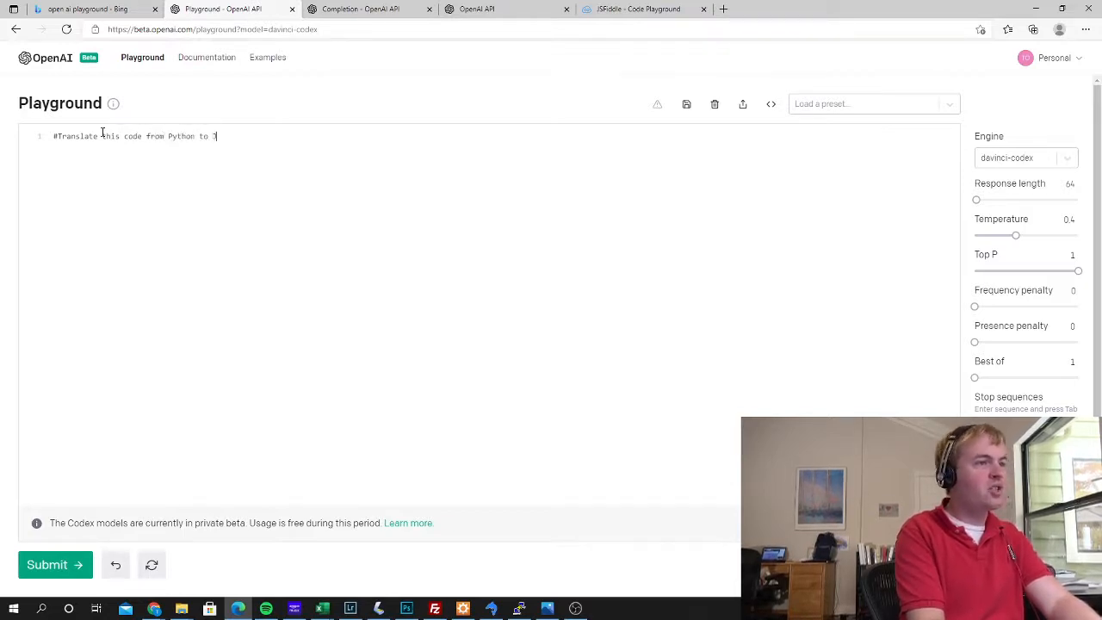
type("Javascrio")
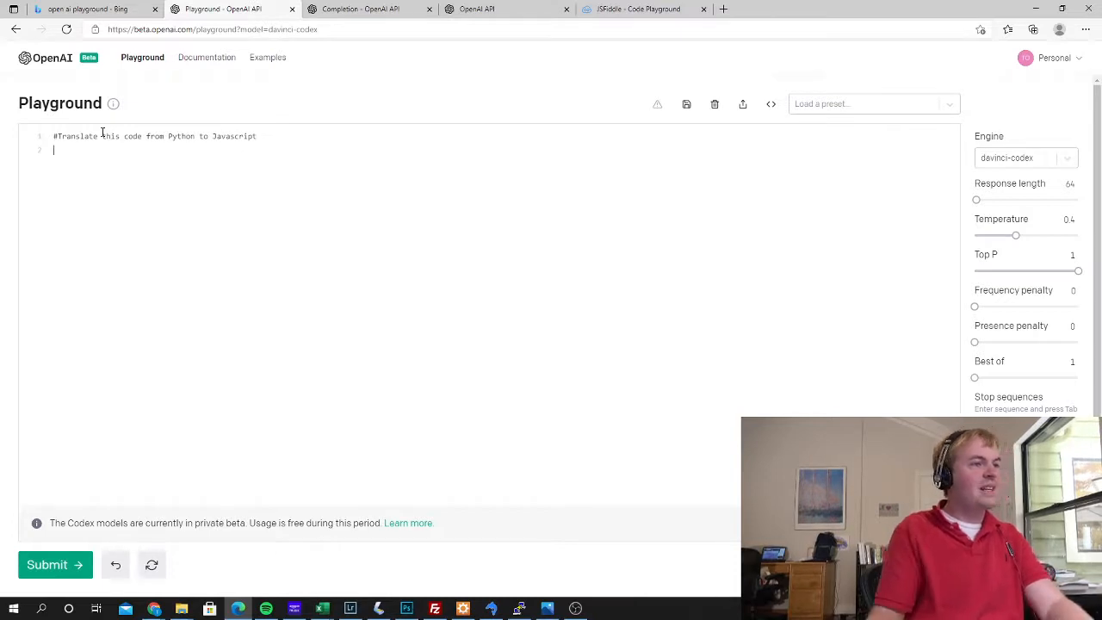
type("#Python Version")
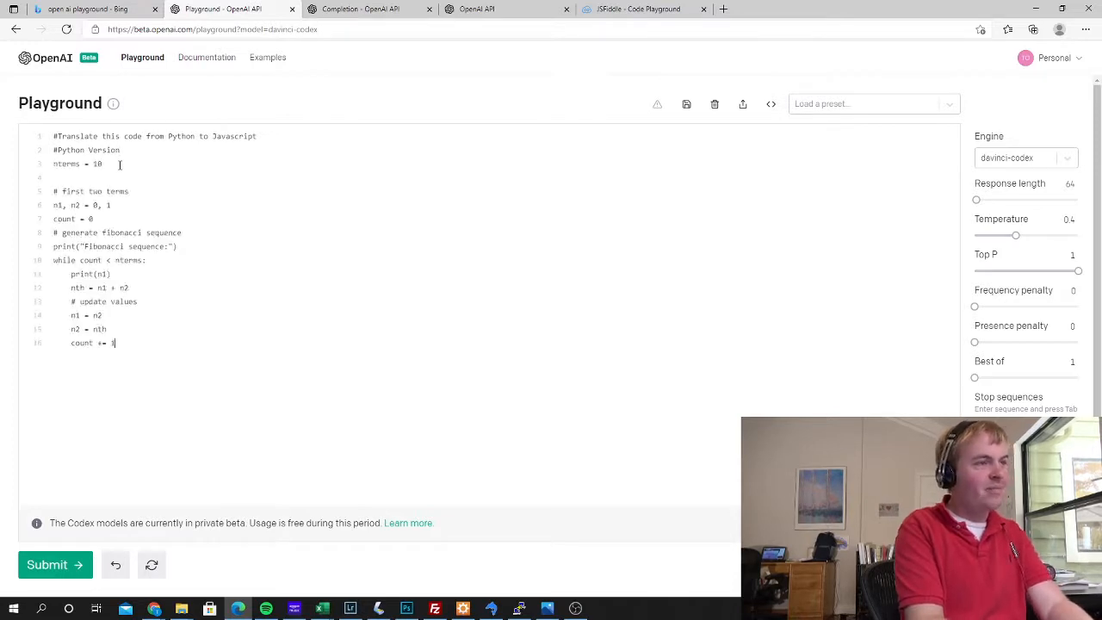
Close the pasted Python code with an "#End" marker and a "#Javascript version" heading
key("enter")
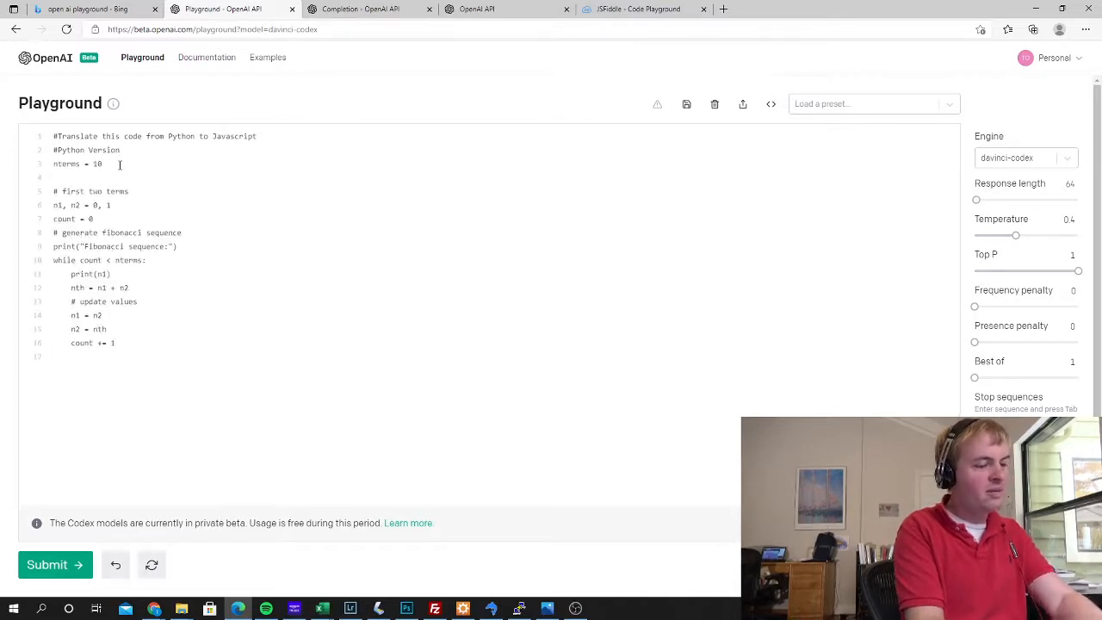
type("#End")
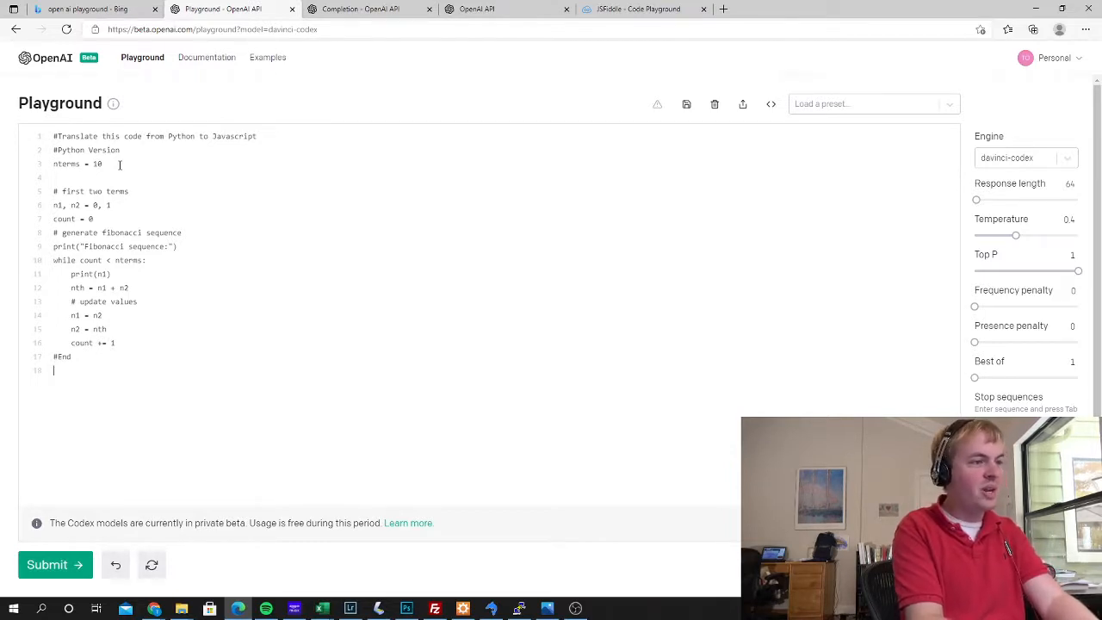
type("#Javascript ve")
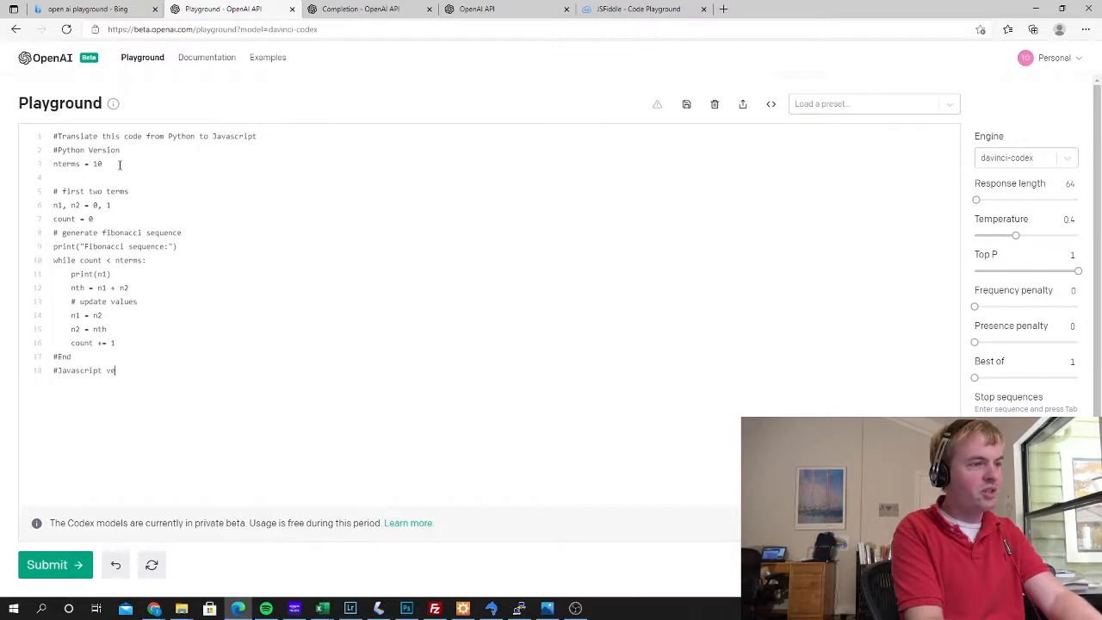
type("rsion")
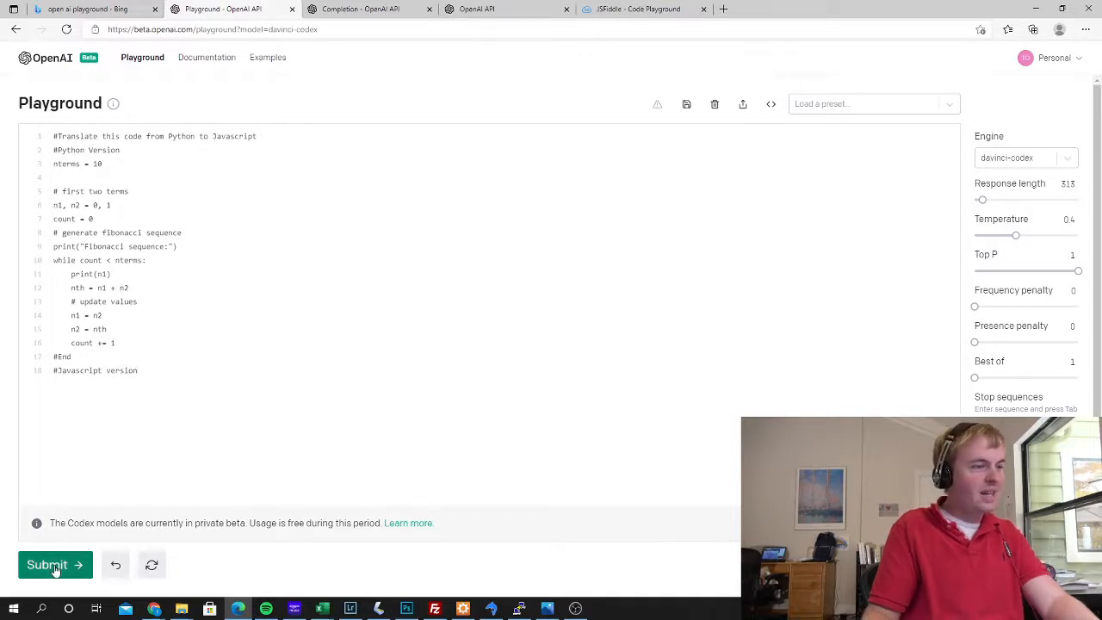
Submit the prompt so Codex generates the JavaScript Fibonacci translation below it
left_click(48, 564)
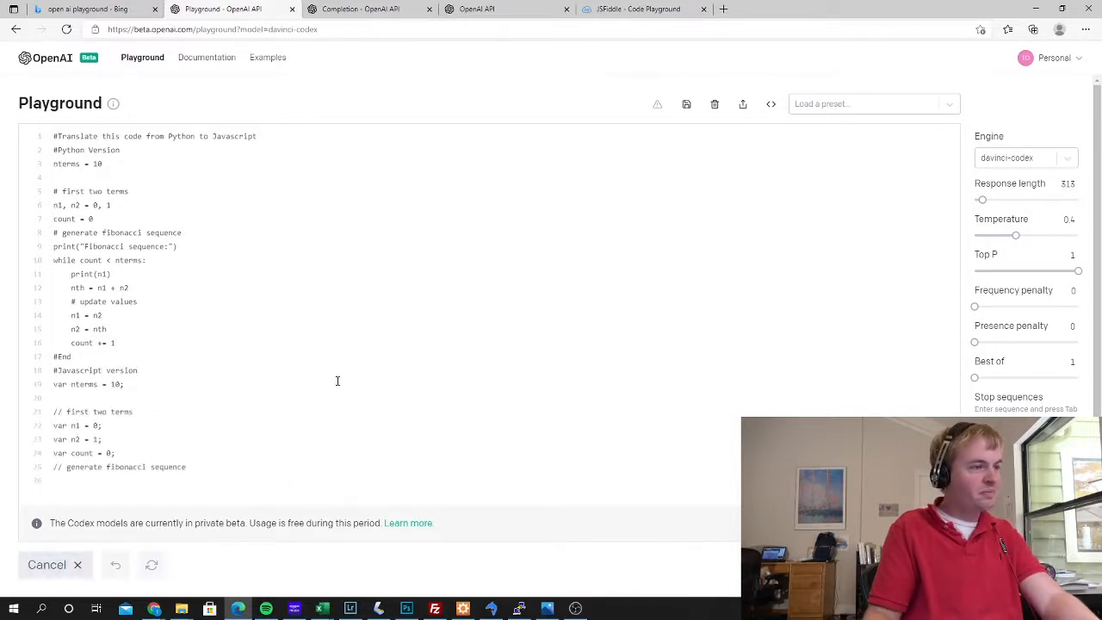
scroll("down", 3)
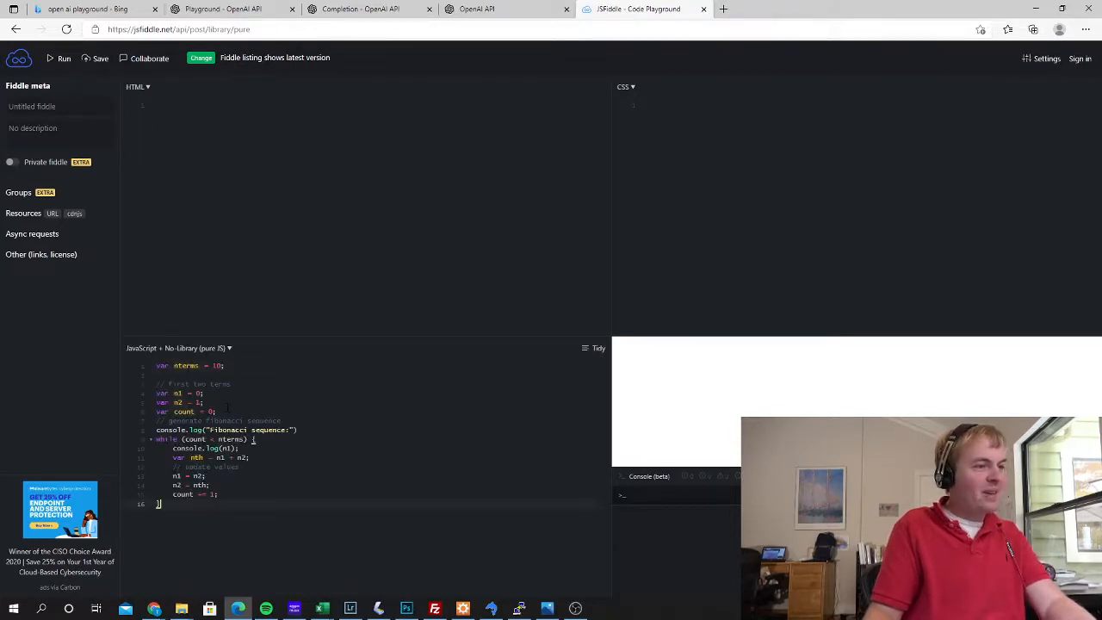
Run the pasted code in JSFiddle and view the Fibonacci numbers printed in the console
left_click(63, 59)
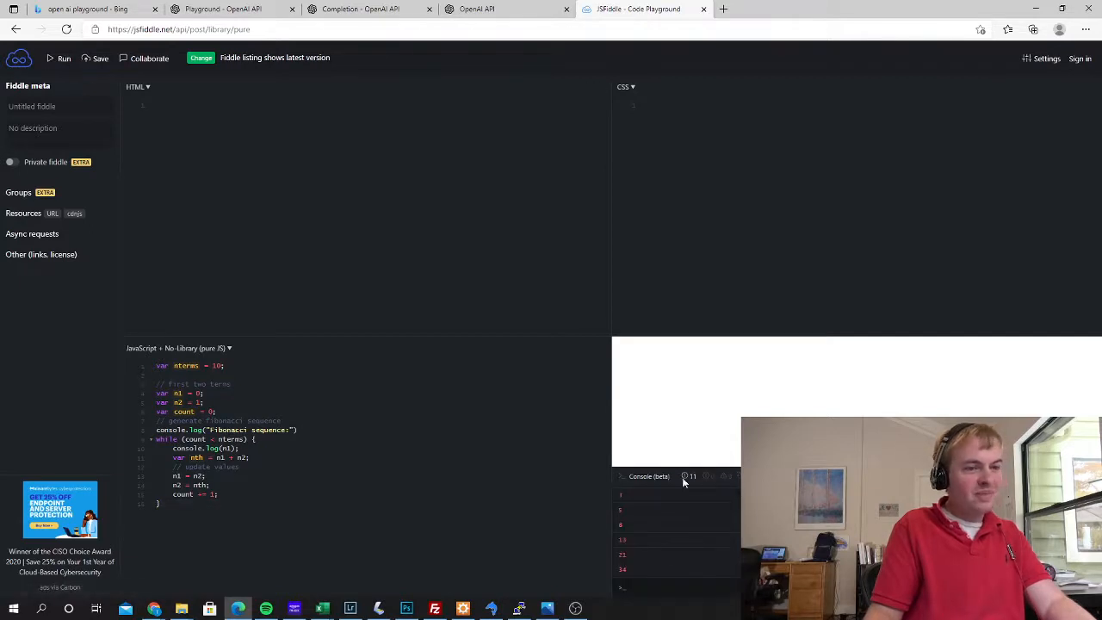